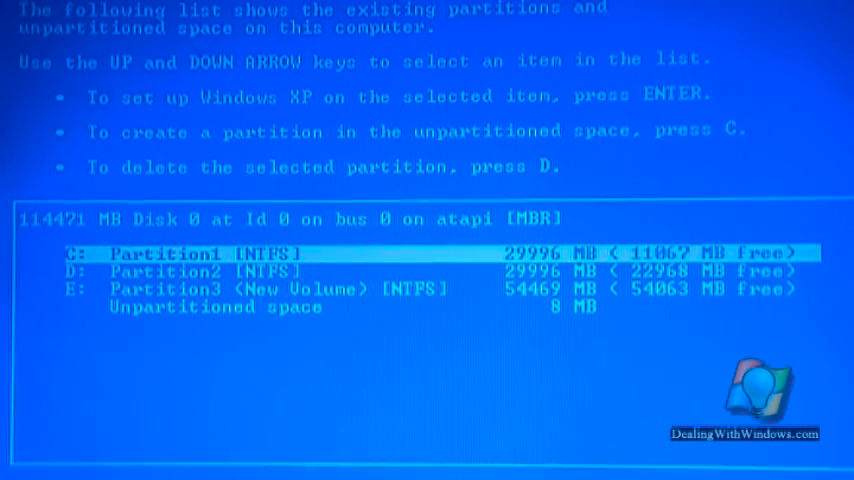
Delete the E: New Volume partition, confirming with L, and select the freed 54470 MB space
key(down)
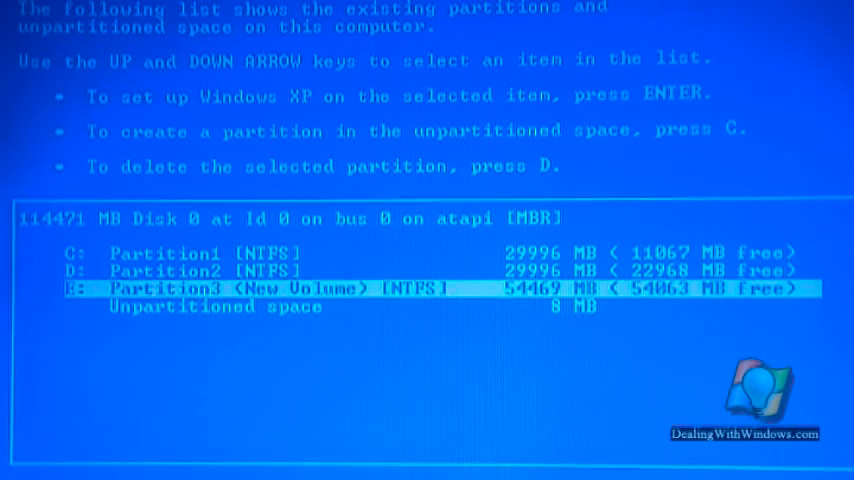
key(up)
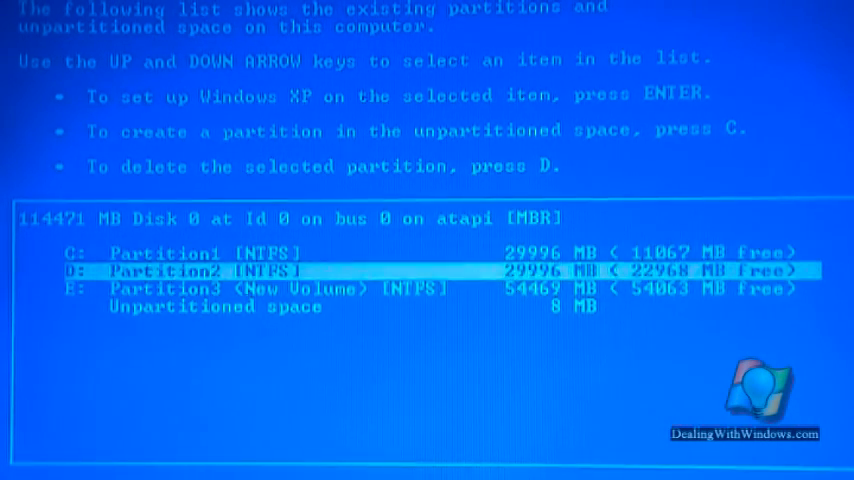
key(Down)
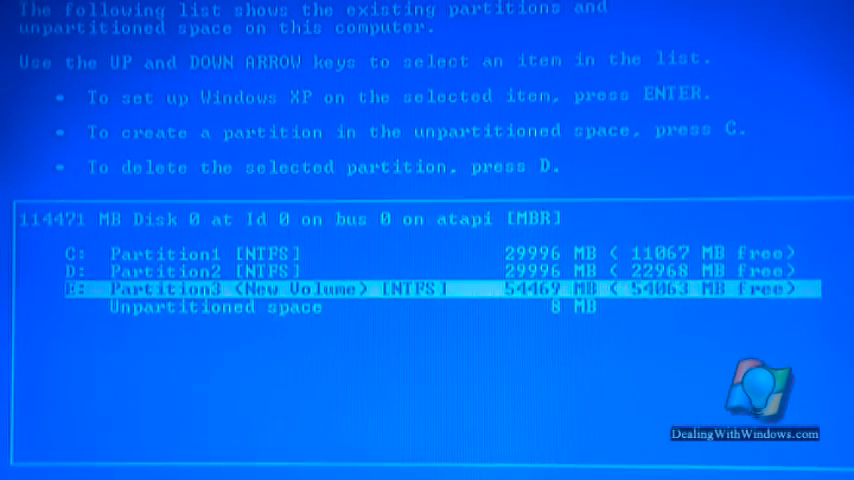
key(d)
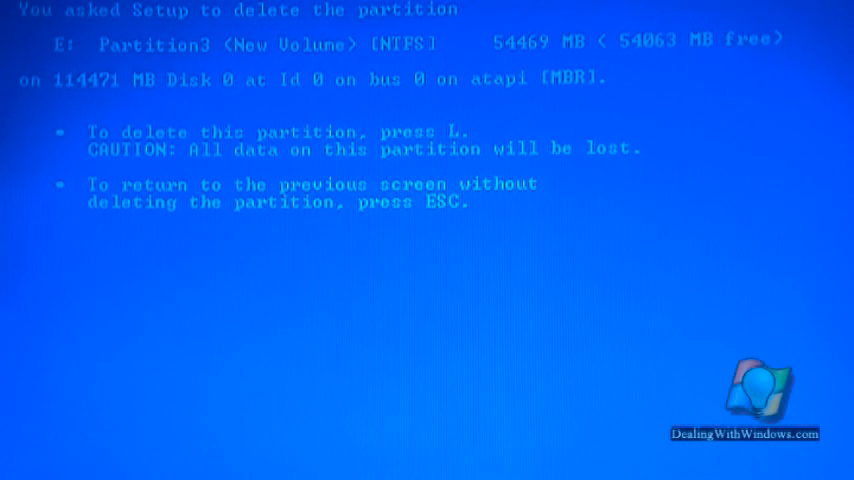
key(L)
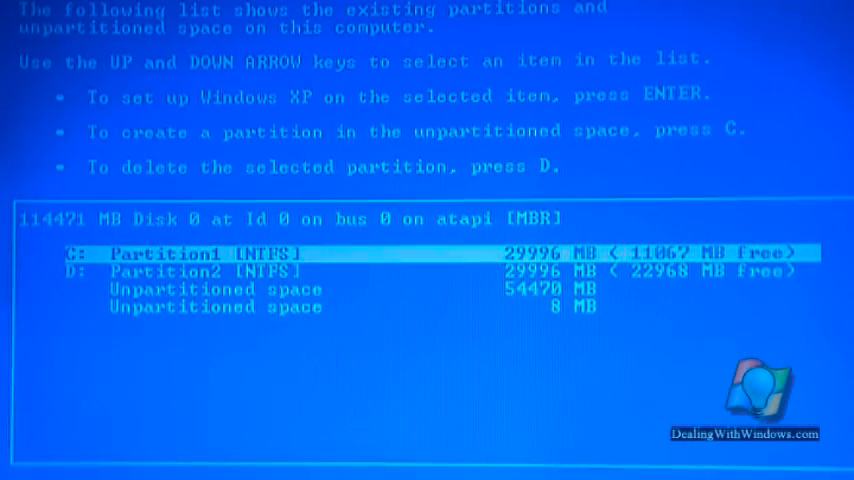
key(down)
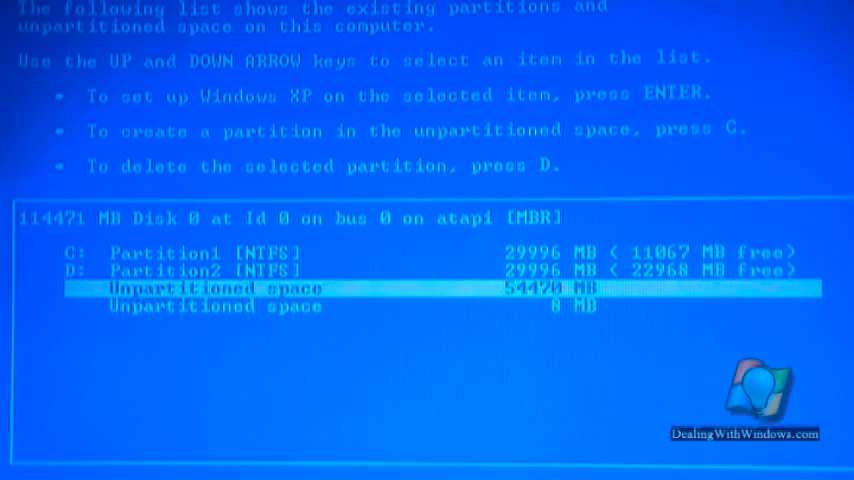
Create a 25000 MB partition E: in the 54470 MB unpartitioned space
key(c)
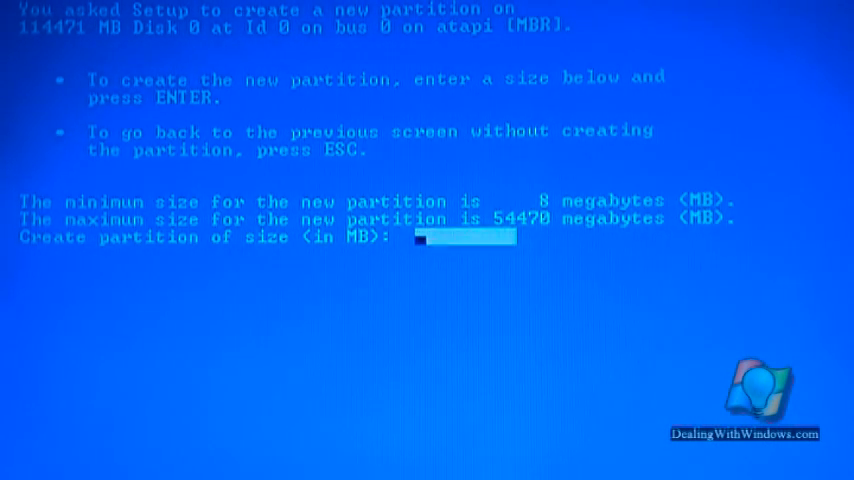
text(2)
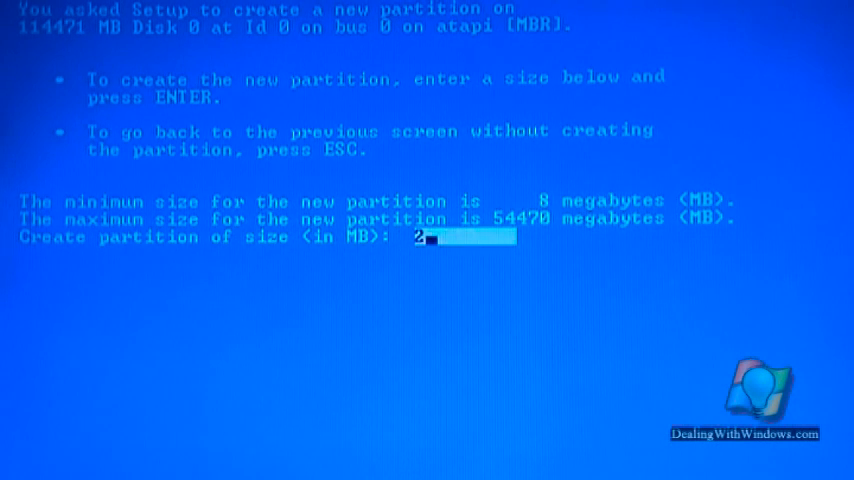
text(5)
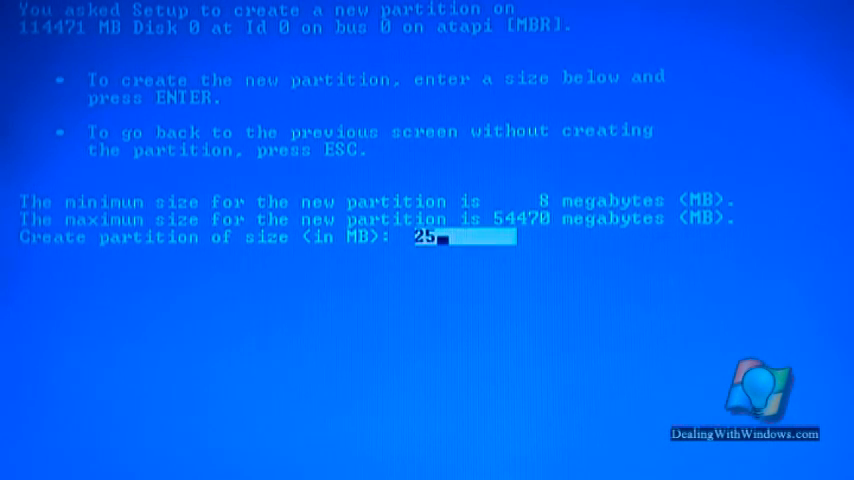
text(000)
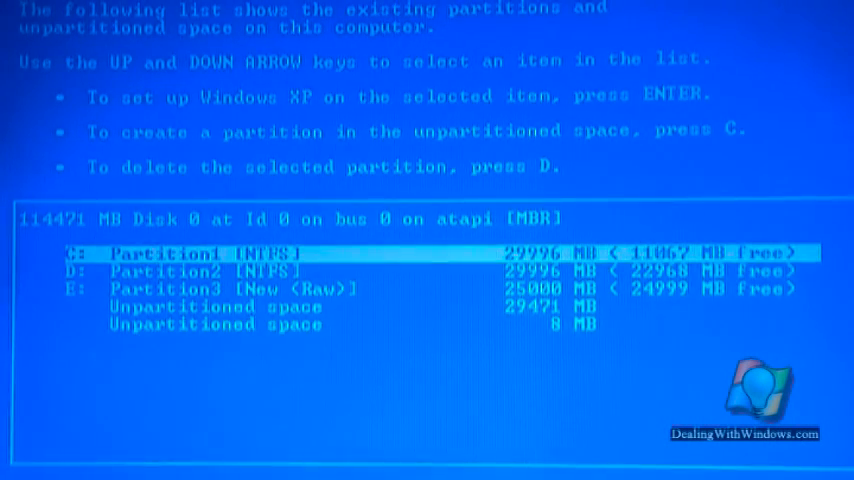
Create partition G: at the maximum 29471 MB size in the remaining free space
key(down)
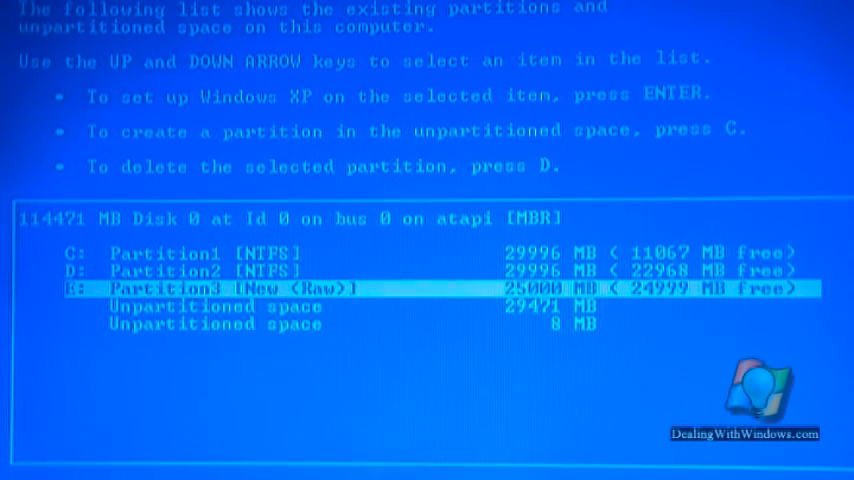
key(down)
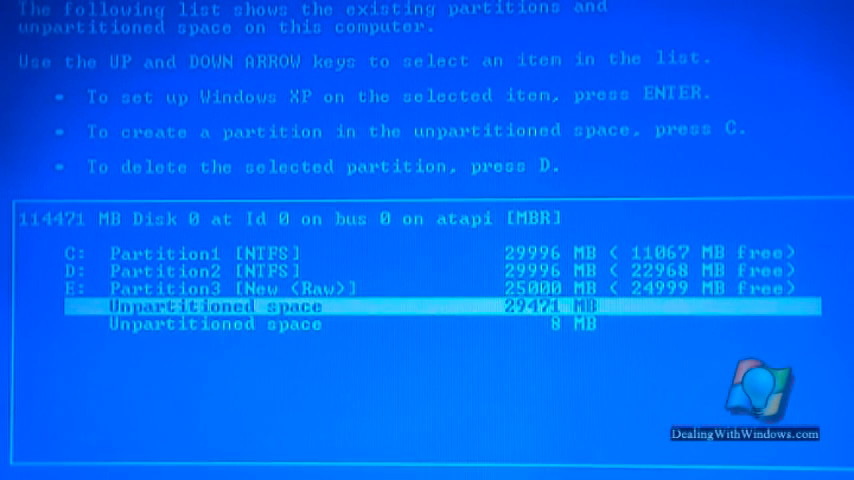
key(c)
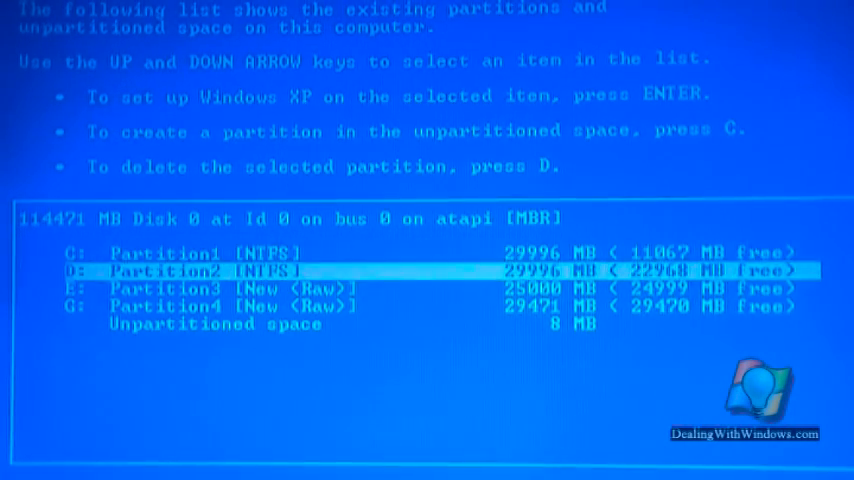
key(down)
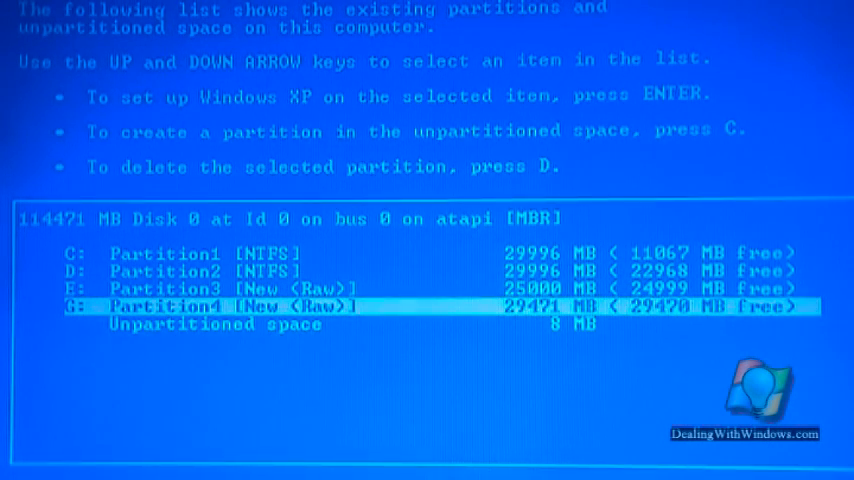
key(up)
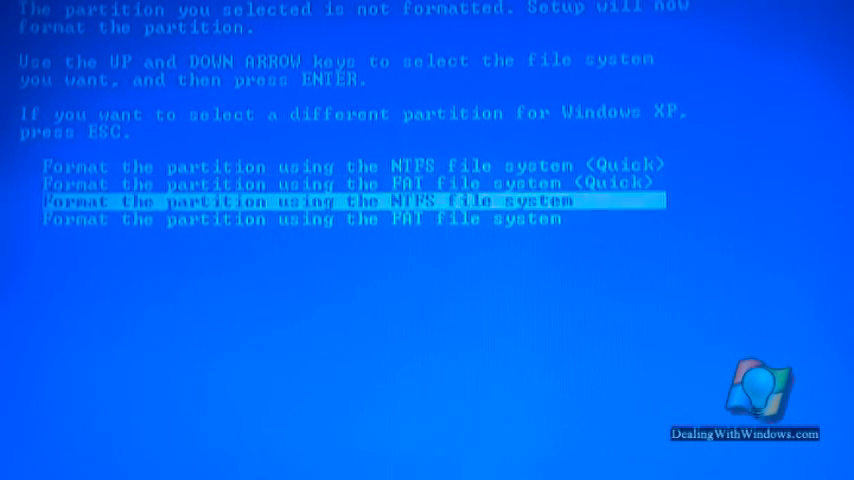
key(up)
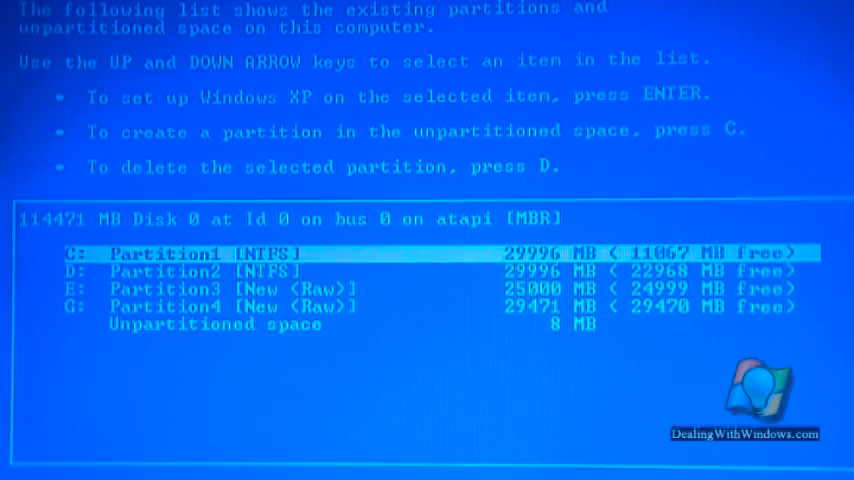
Delete the 25000 MB Partition3 and the 29471 MB Partition4
key(down)
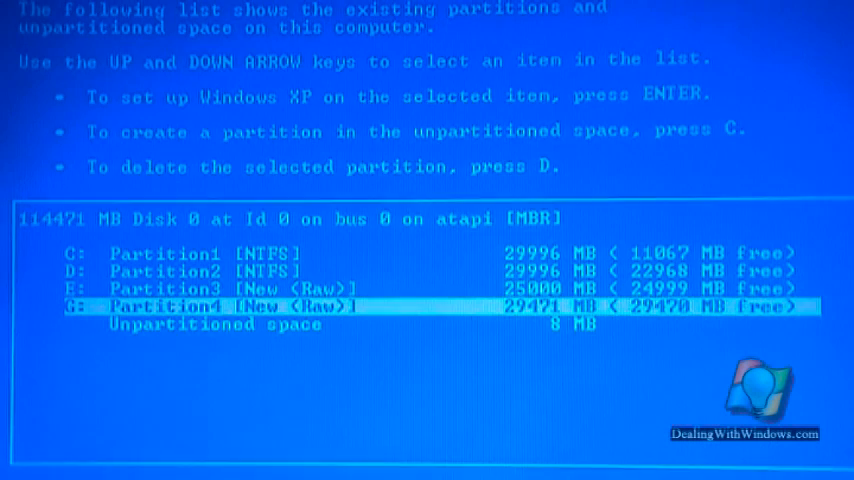
key(up)
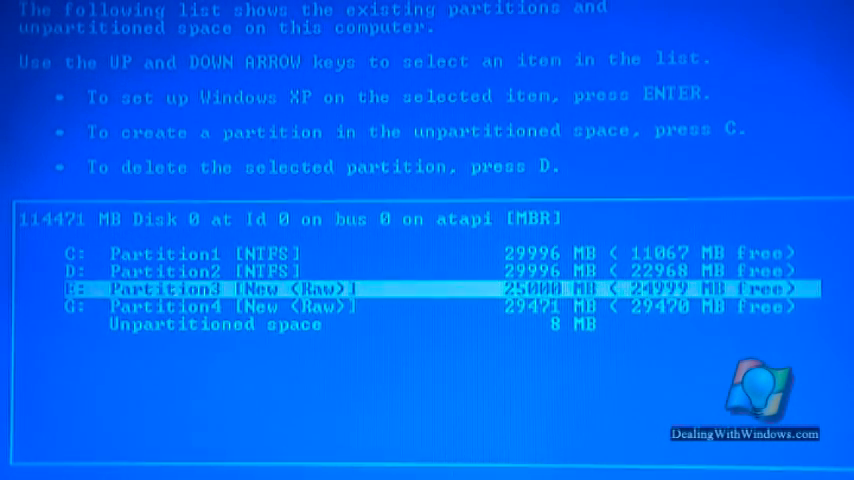
key(d)
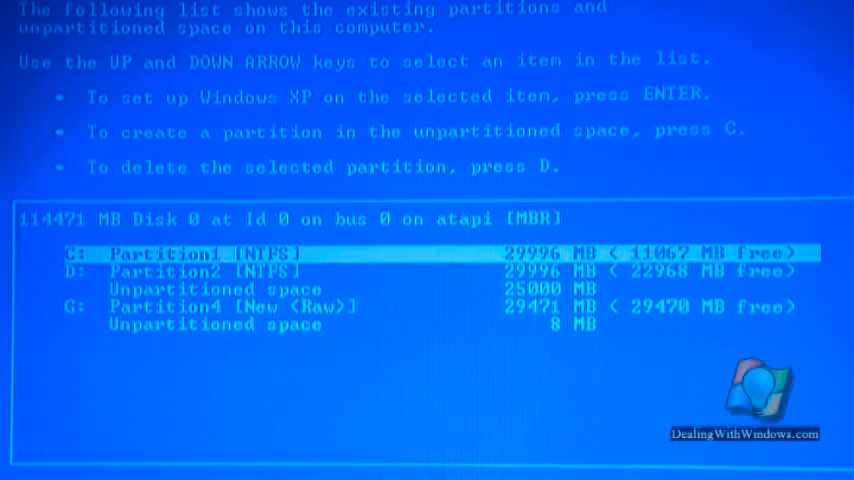
key(Down)
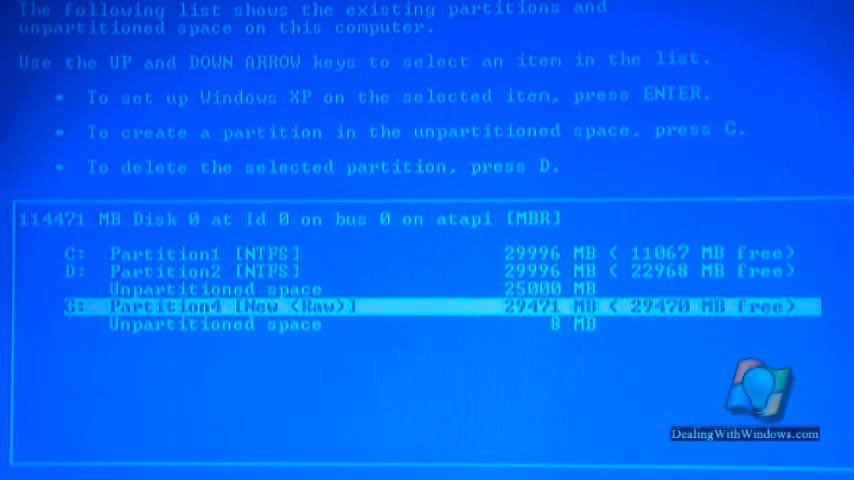
key(d)
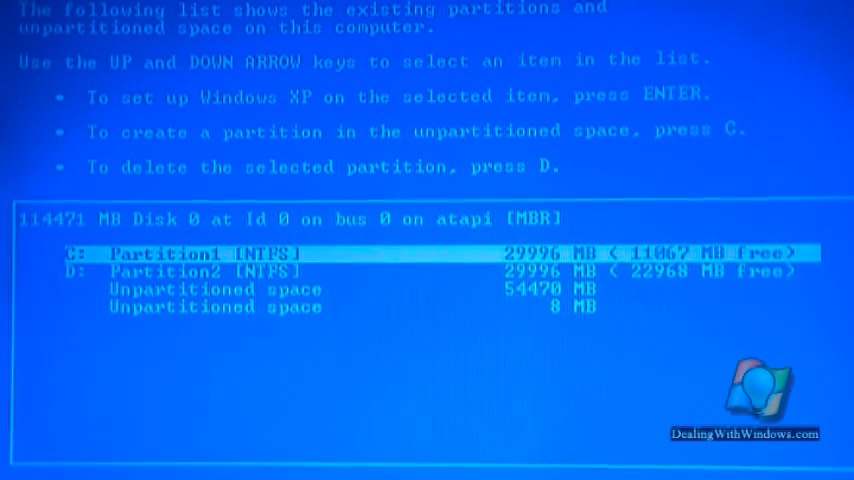
Create partition E: at the full 54470 MB, leaving the 8 MB space unpartitioned
key(down)
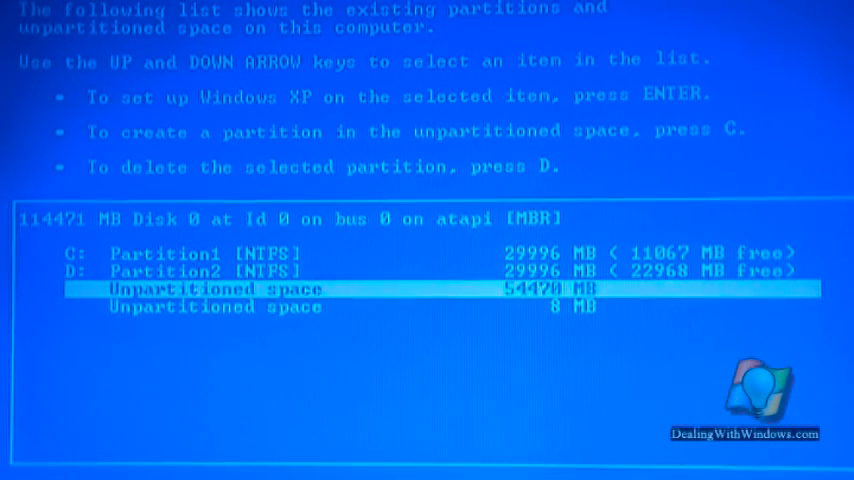
key(down)
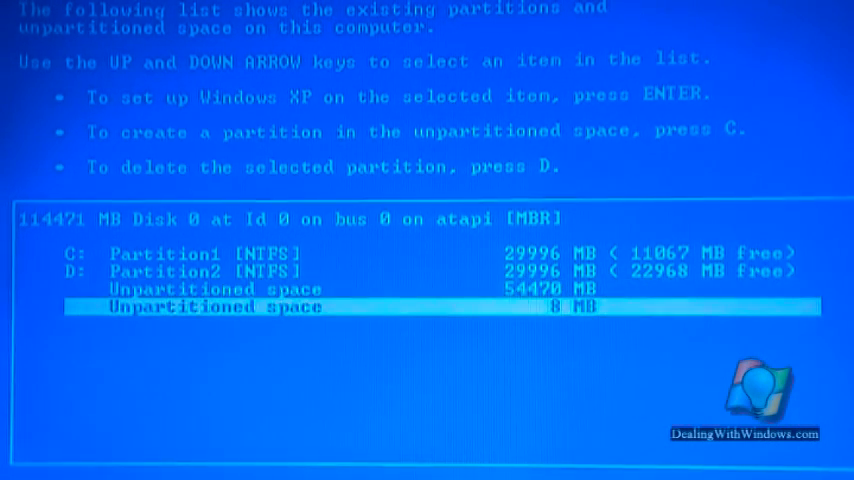
key(up)
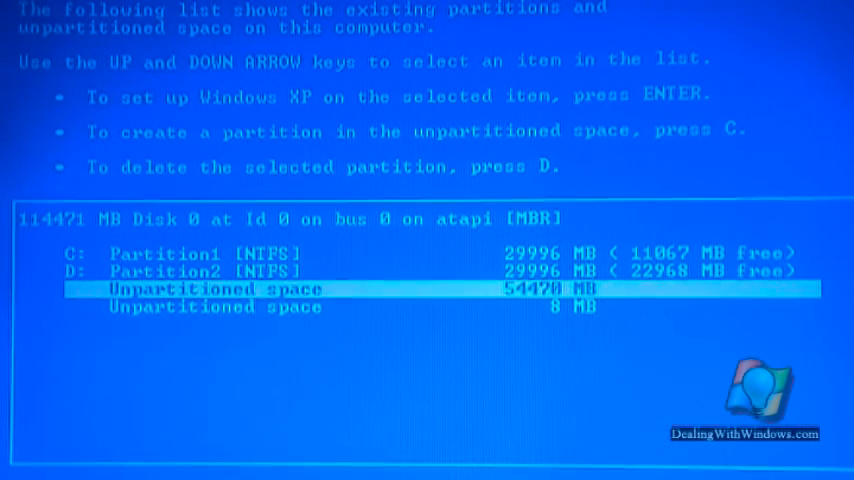
key(c)
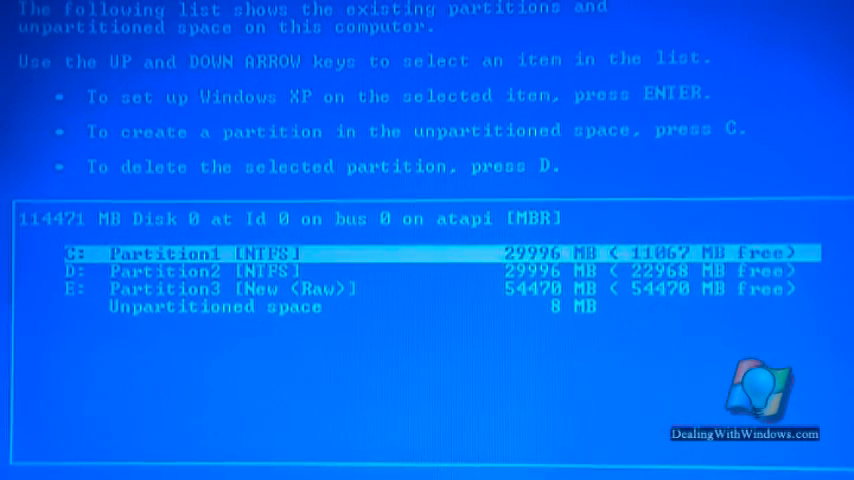
key(down)
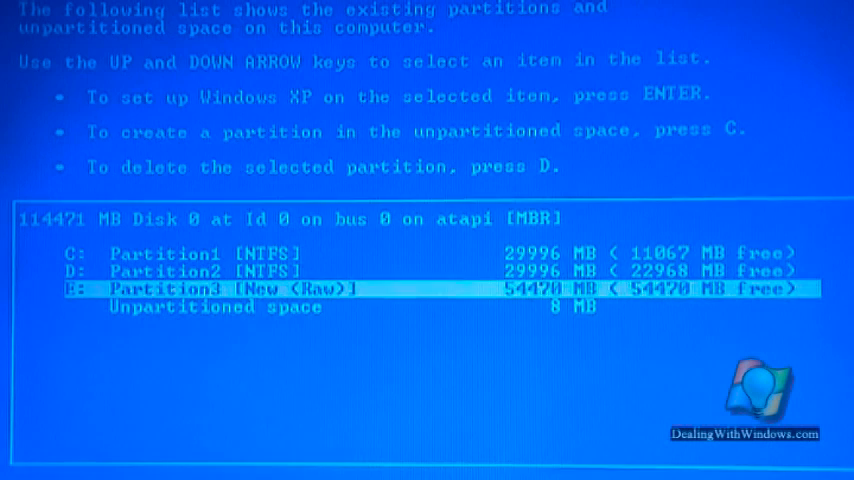